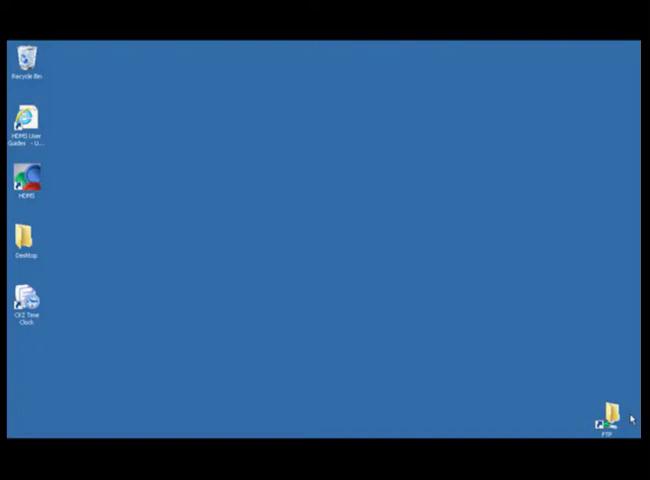
mouse_move(371, 270)
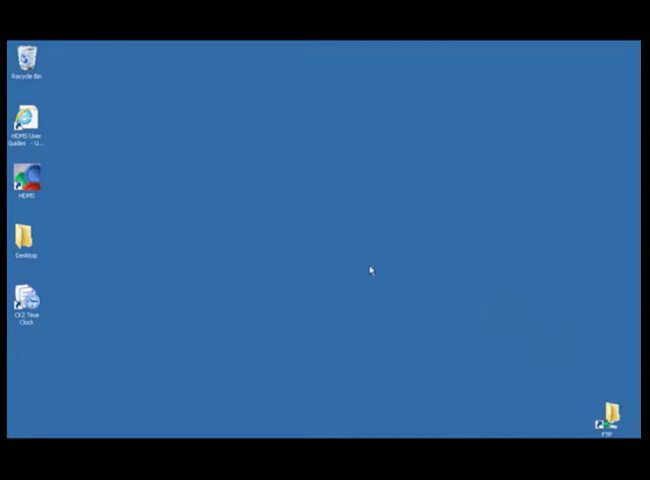
mouse_move(252, 243)
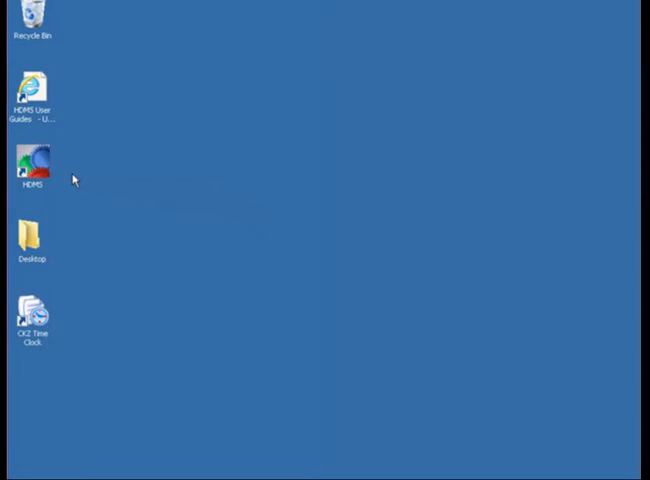
mouse_move(60, 180)
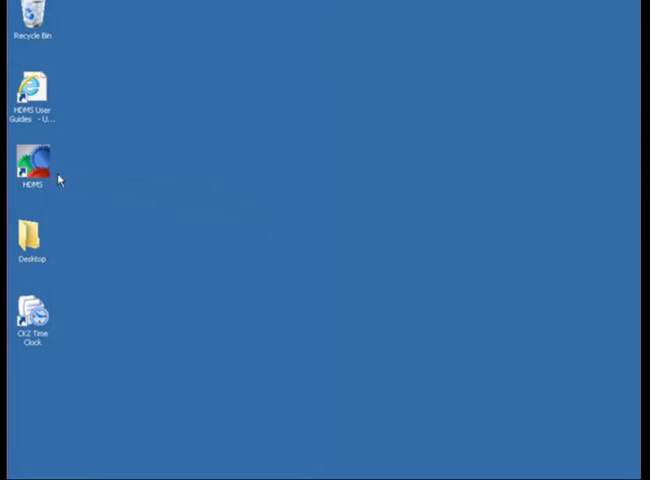
- Launch HDMS and enter operator ID 1 with the password on the sign-in screen
double_click(33, 162)
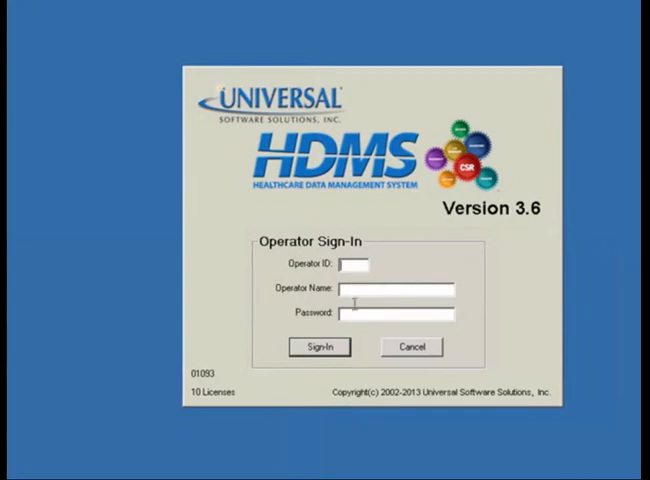
type("1")
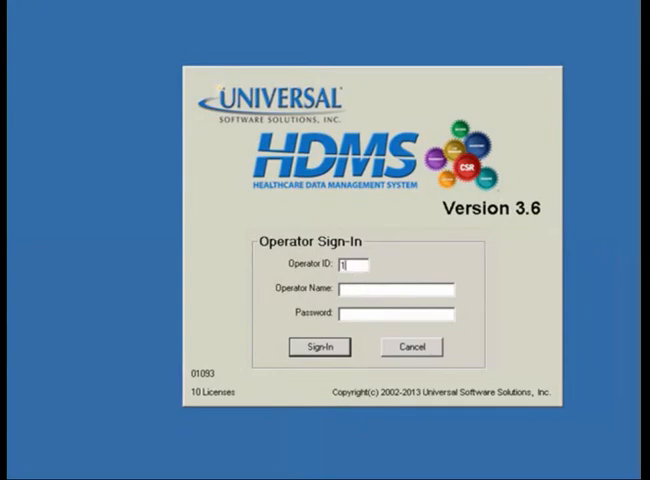
type("****")
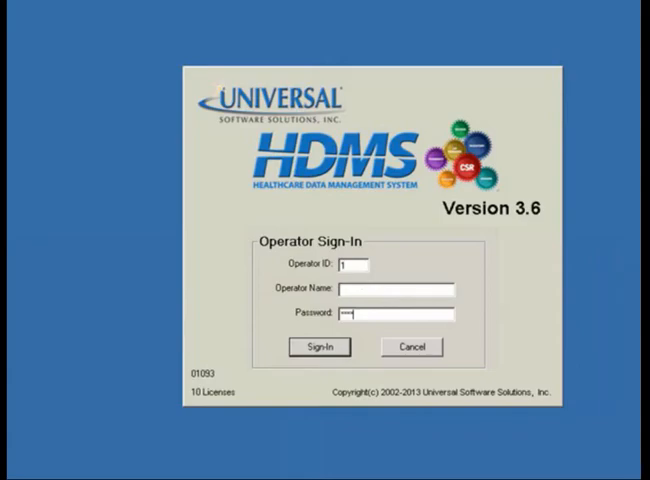
- Sign in as administrator and open the first menu of the main window
left_click(318, 346)
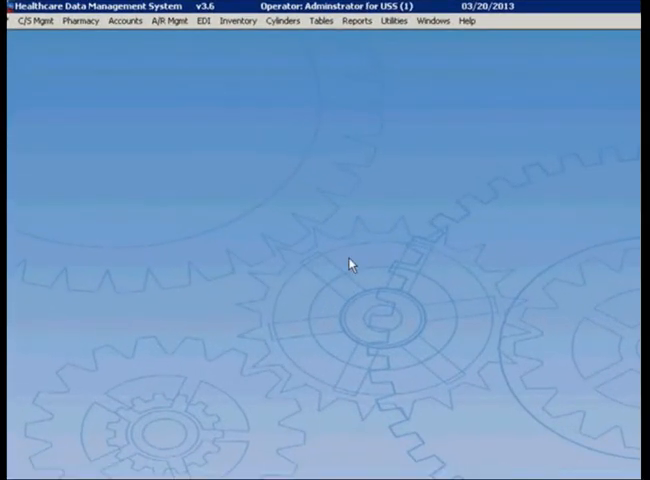
mouse_move(172, 57)
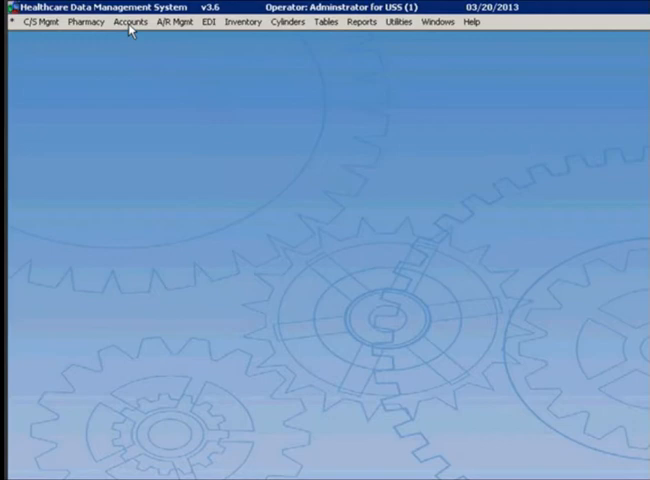
left_click(127, 21)
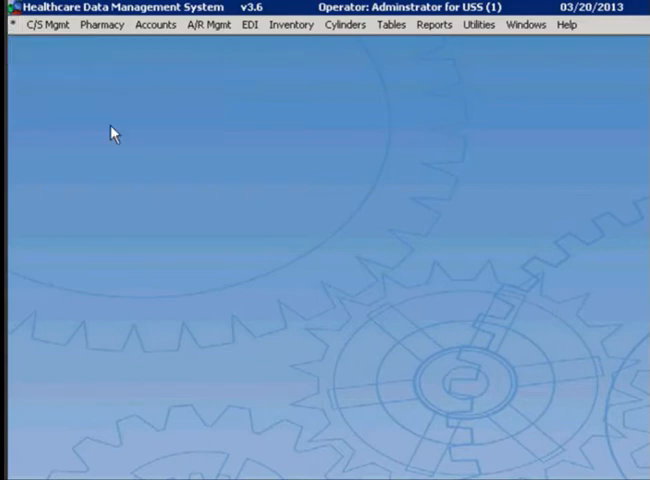
left_click(48, 25)
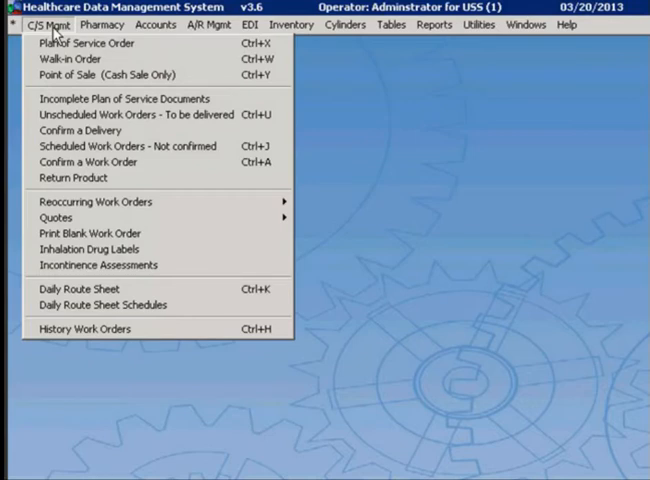
mouse_move(90, 43)
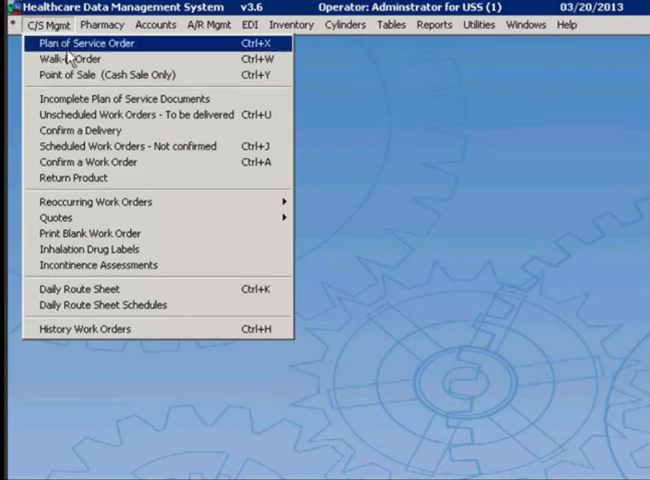
mouse_move(80, 59)
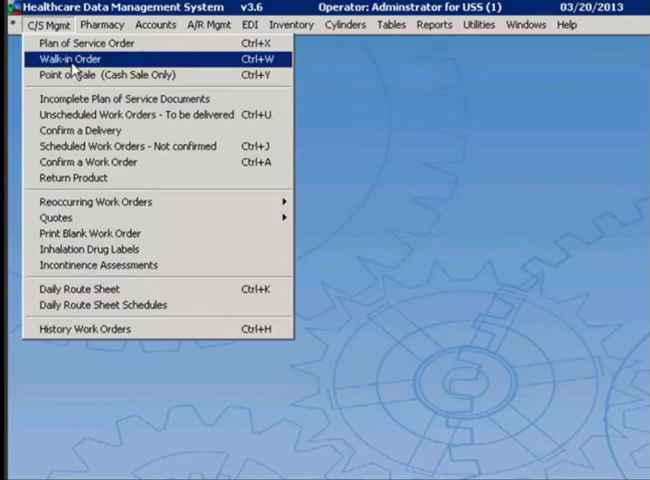
mouse_move(90, 146)
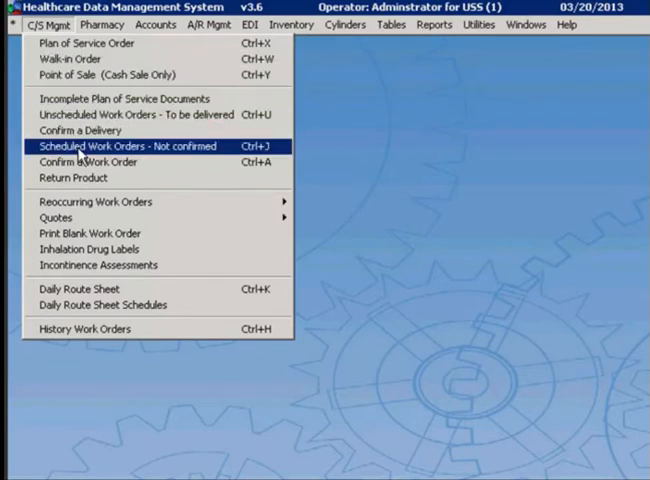
mouse_move(90, 162)
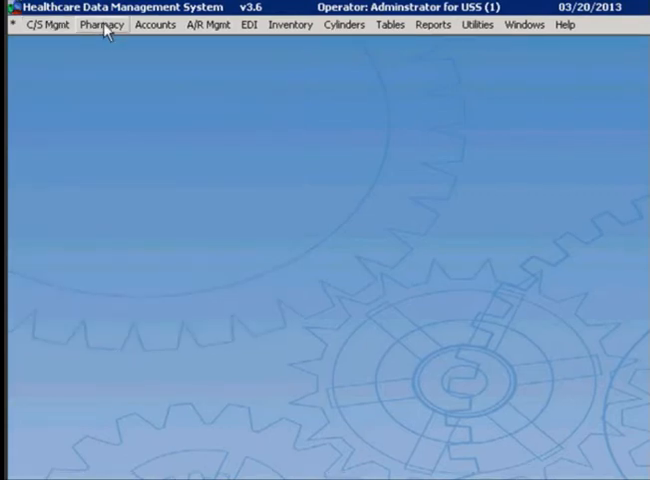
- Show the Pharmacy menu with intake, compounding, pick-and-pack and NCPDP claims options
left_click(100, 24)
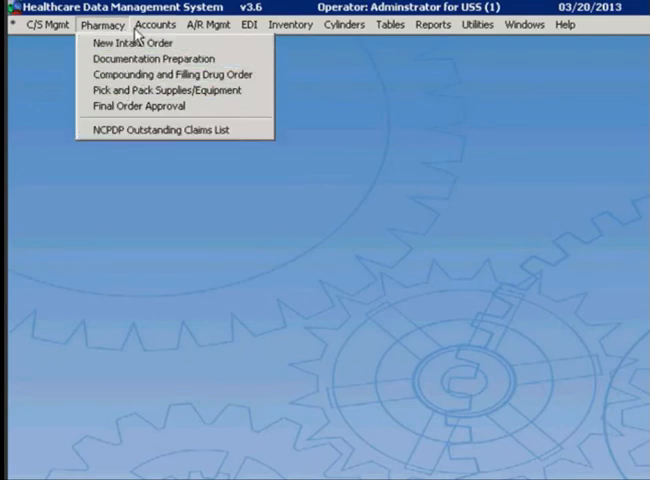
- From the Accounts menu, choose CMN/Prescription Documents
left_click(153, 24)
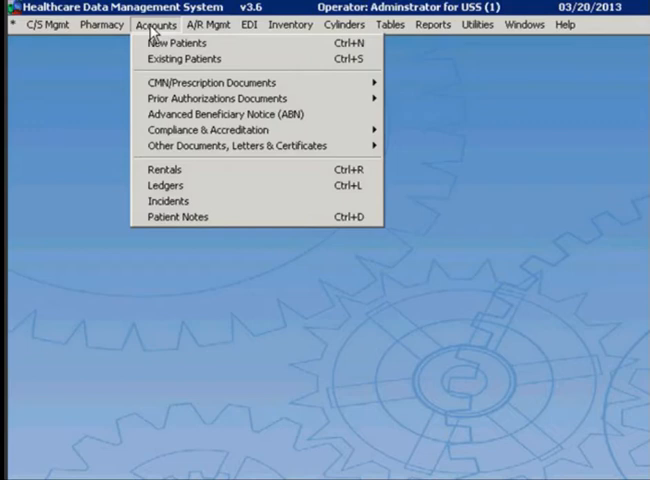
mouse_move(210, 83)
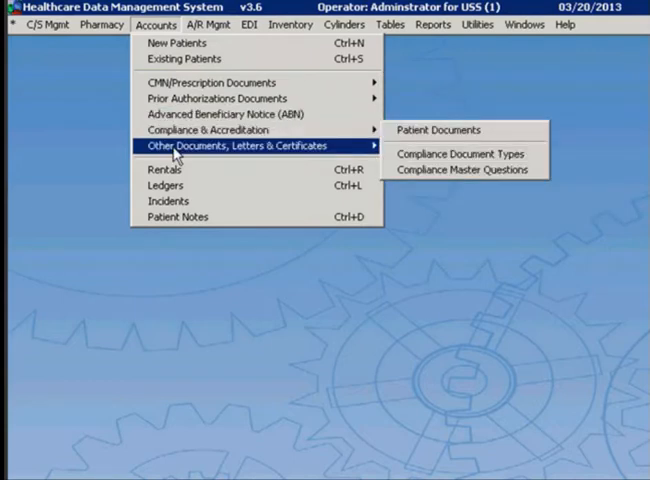
mouse_move(165, 186)
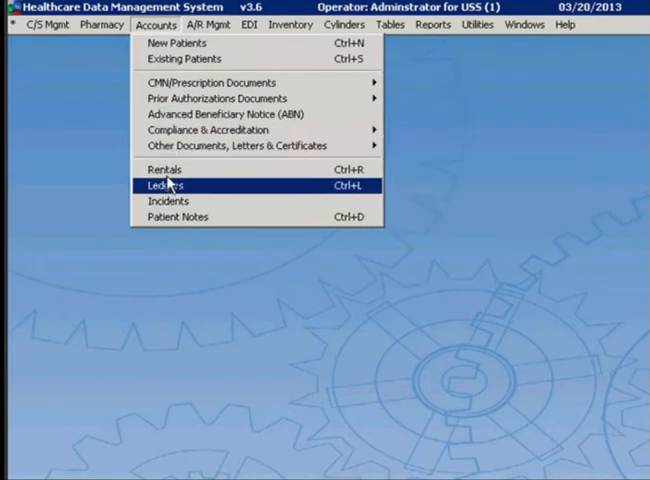
mouse_move(165, 169)
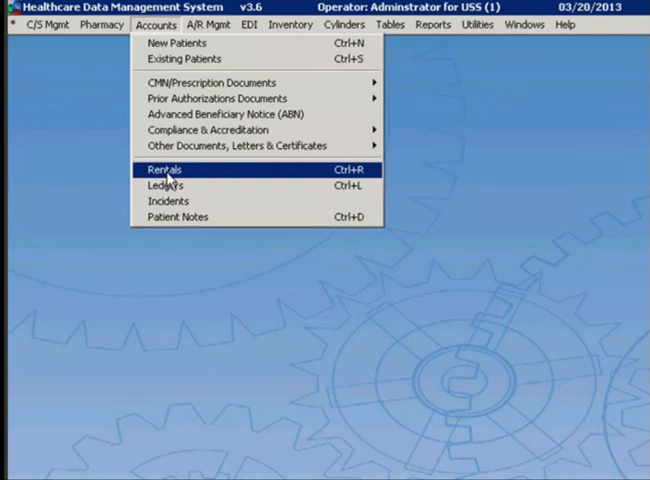
mouse_move(175, 155)
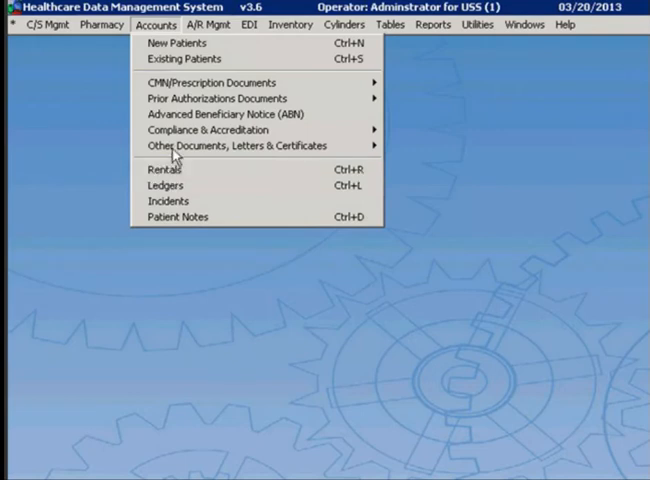
left_click(185, 59)
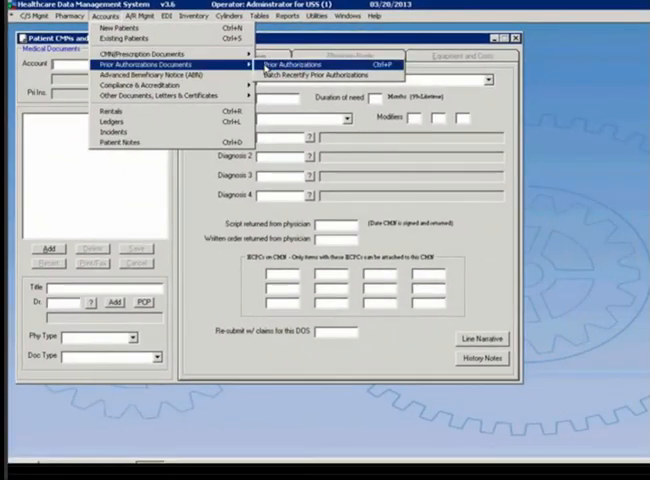
- Open the Prior Authorizations form, then close it back to the main workspace
left_click(288, 62)
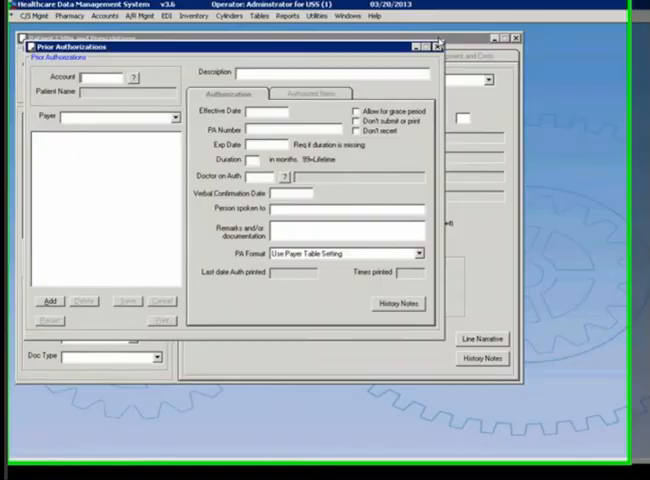
left_click(208, 24)
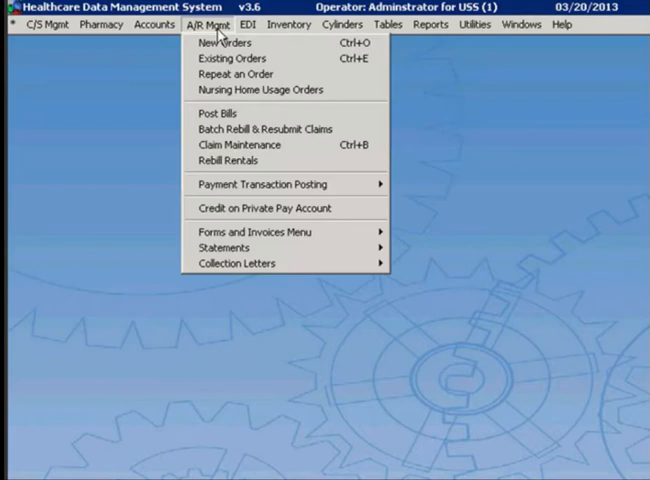
mouse_move(283, 128)
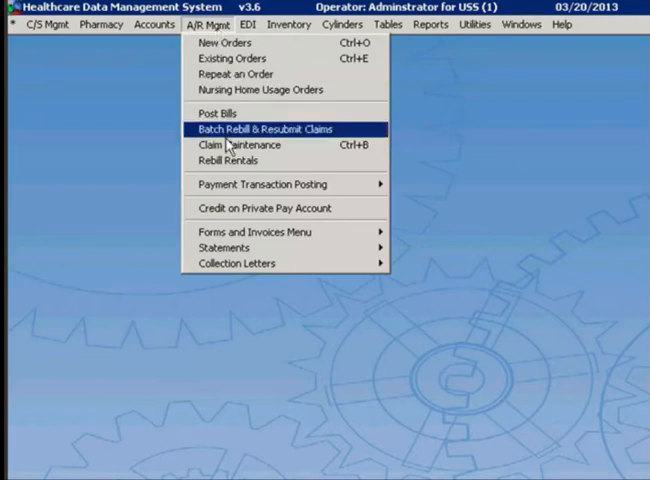
mouse_move(240, 145)
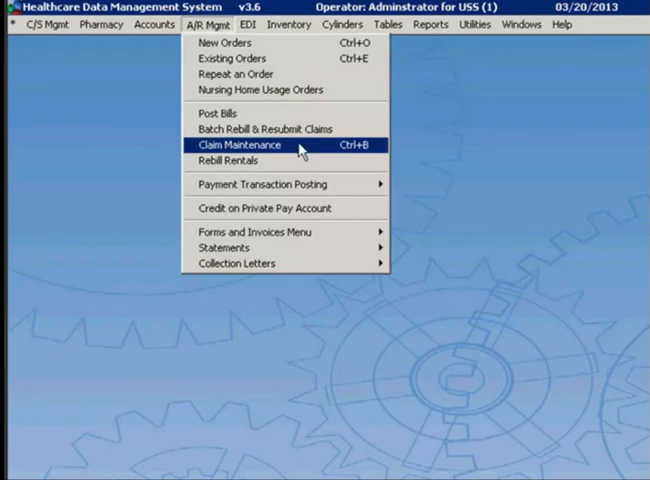
mouse_move(302, 165)
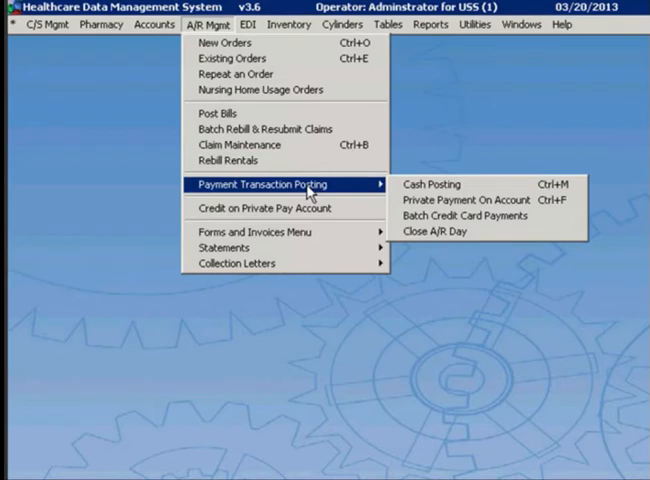
mouse_move(470, 203)
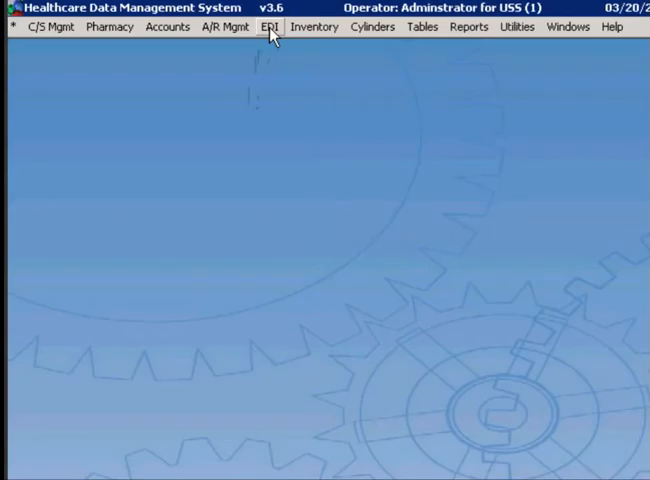
left_click(270, 27)
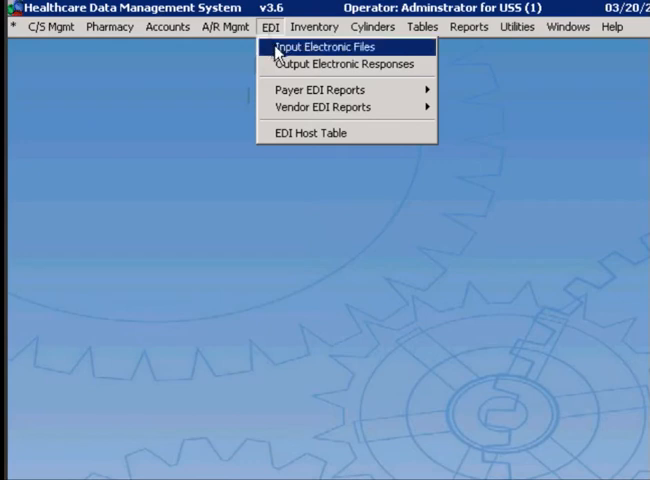
mouse_move(277, 56)
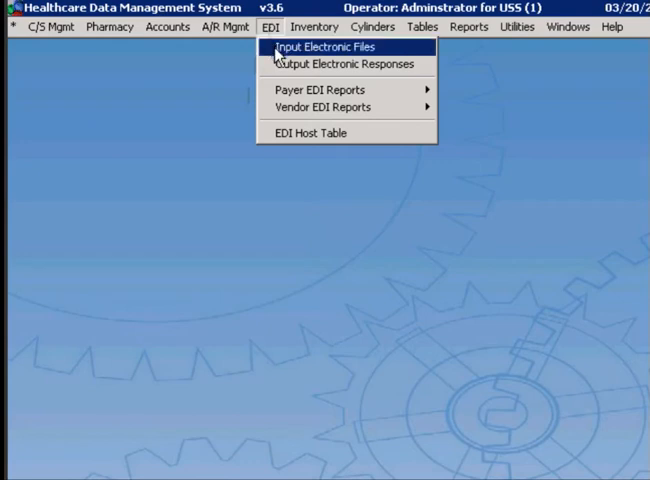
mouse_move(290, 145)
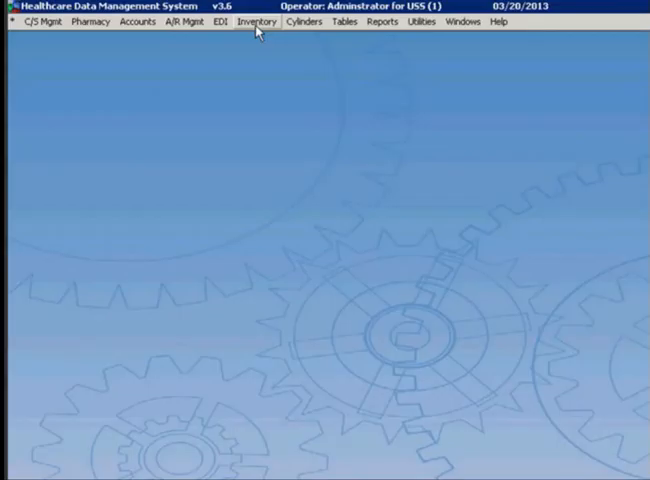
left_click(258, 22)
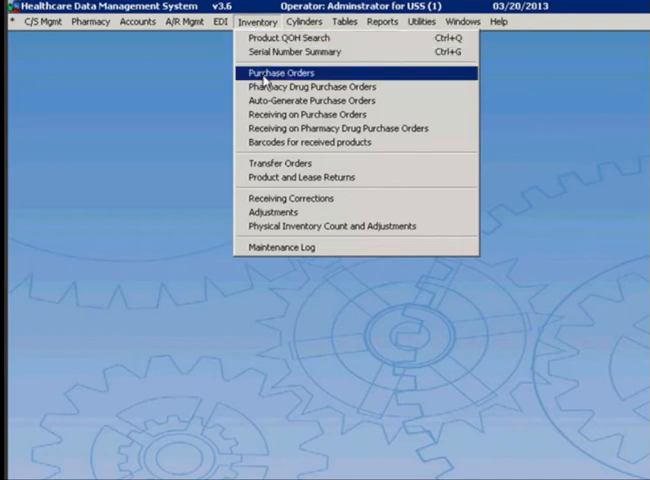
mouse_move(290, 115)
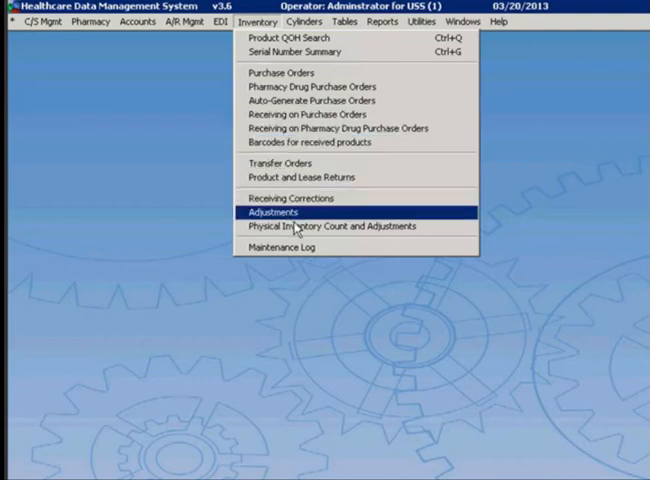
left_click(272, 212)
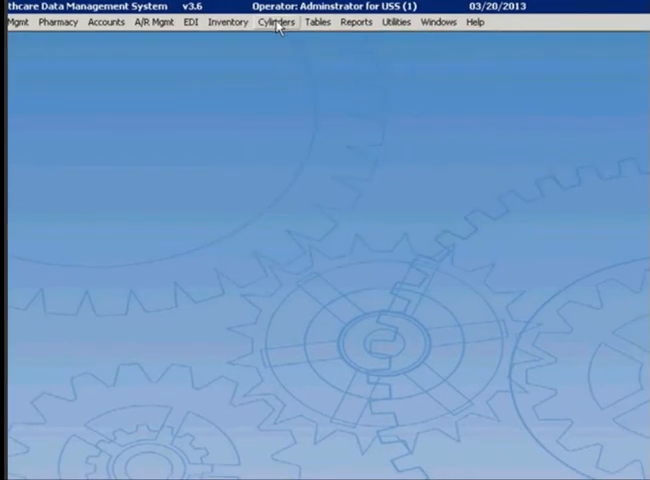
left_click(277, 23)
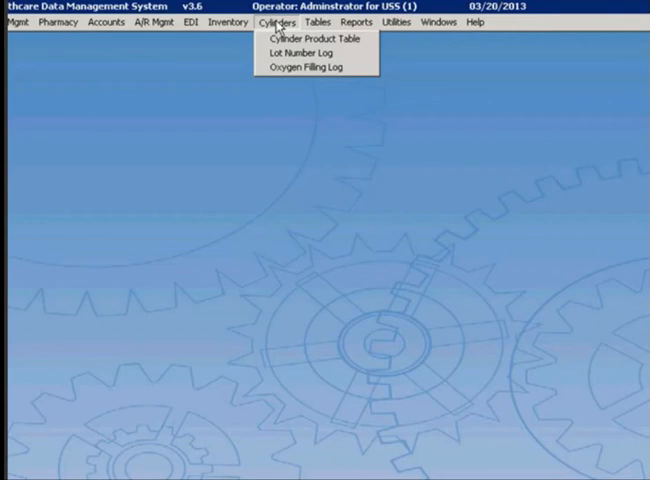
mouse_move(305, 53)
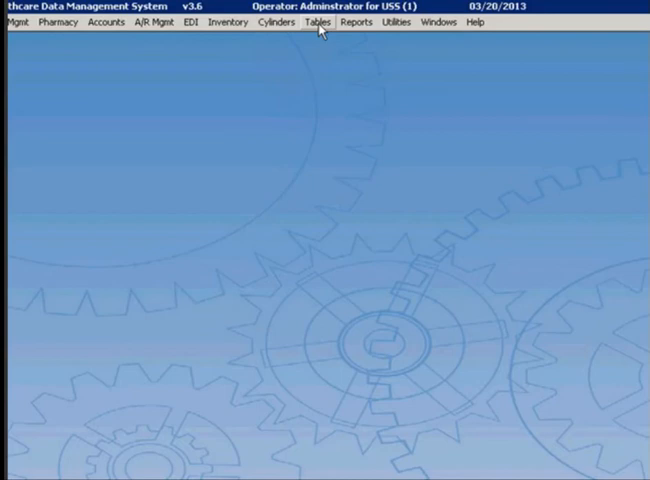
- Show the Tables menu listing product, billing code, provider, payer and doctor tables
left_click(320, 22)
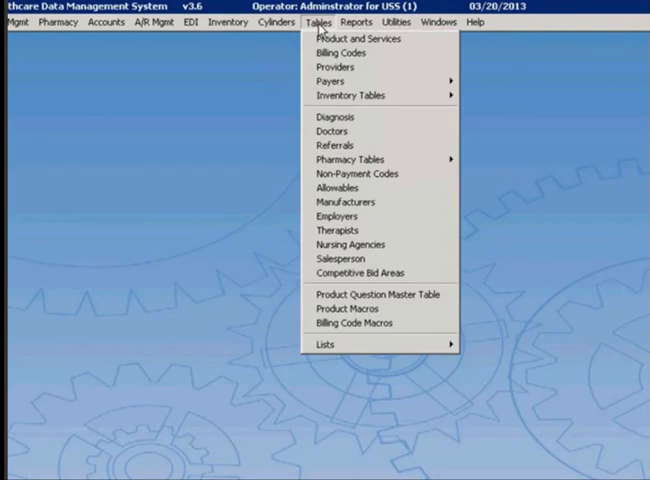
mouse_move(358, 38)
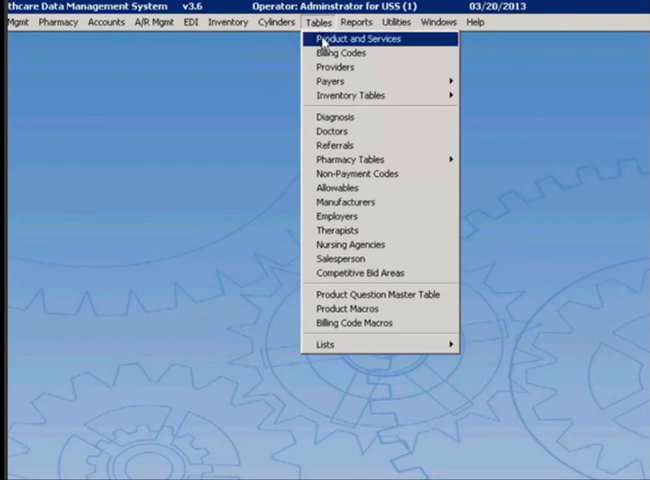
mouse_move(337, 53)
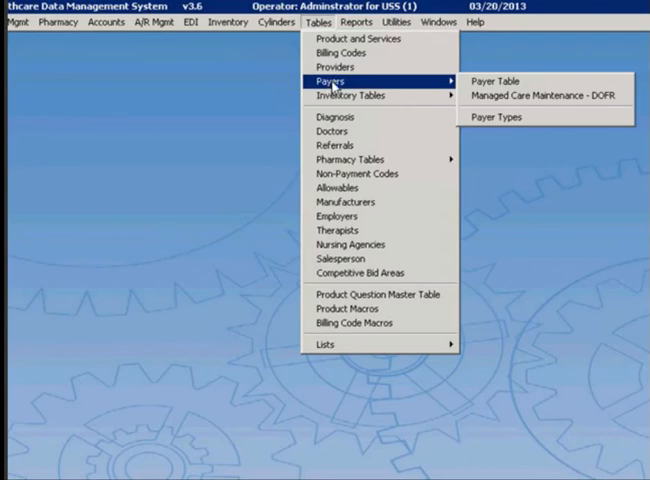
mouse_move(345, 53)
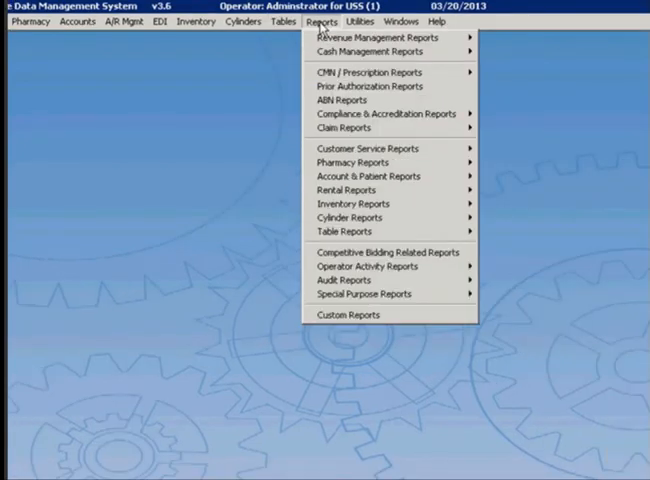
mouse_move(388, 38)
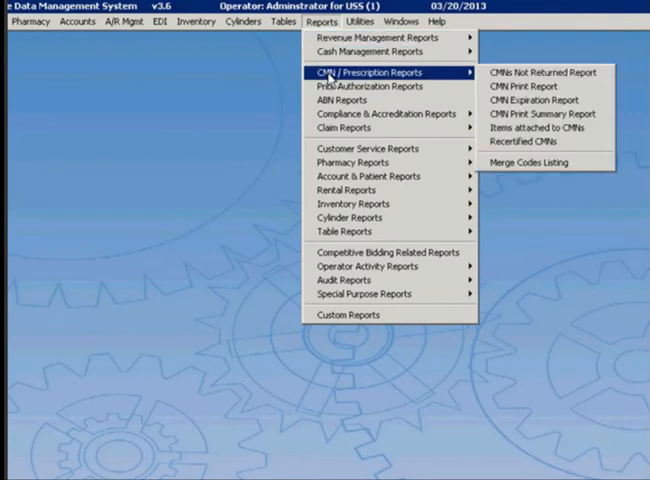
mouse_move(345, 127)
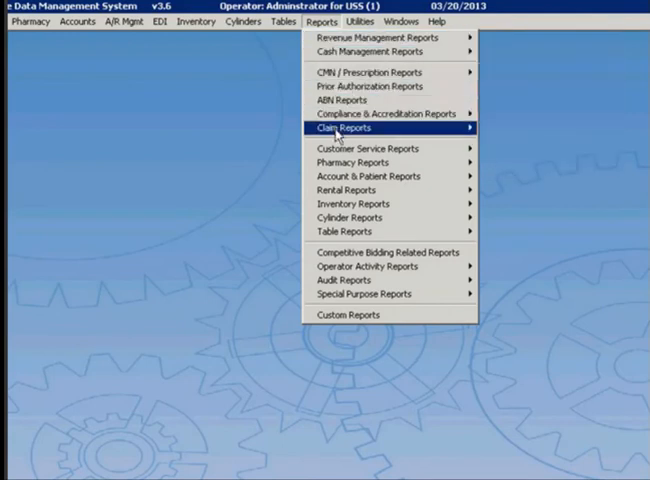
mouse_move(365, 148)
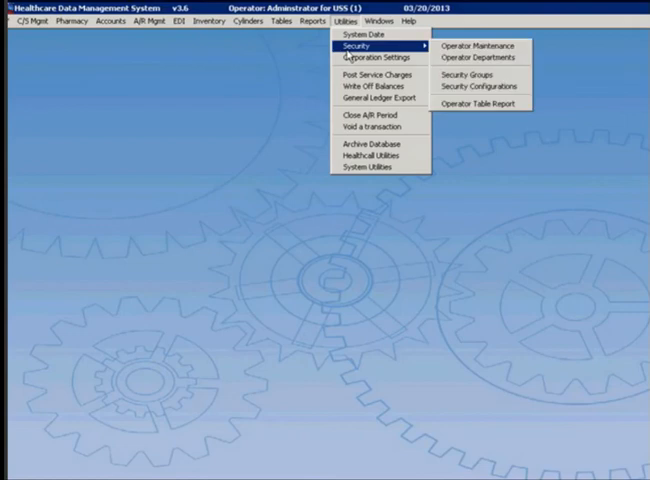
mouse_move(375, 57)
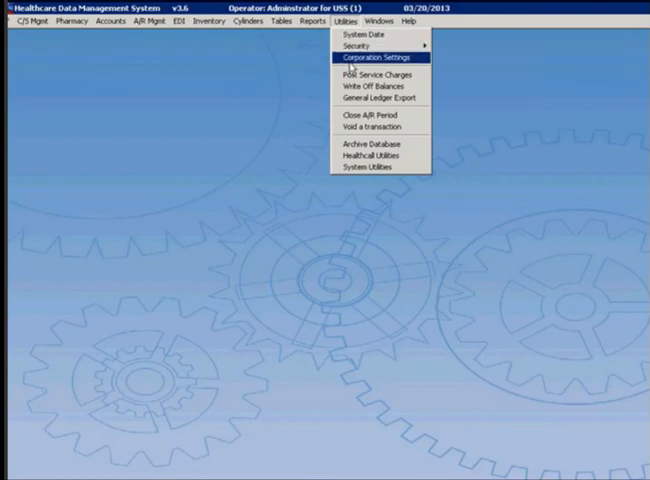
mouse_move(352, 158)
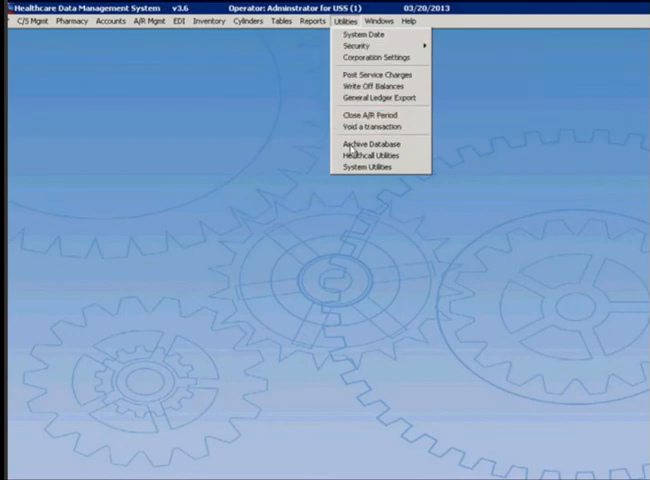
mouse_move(375, 156)
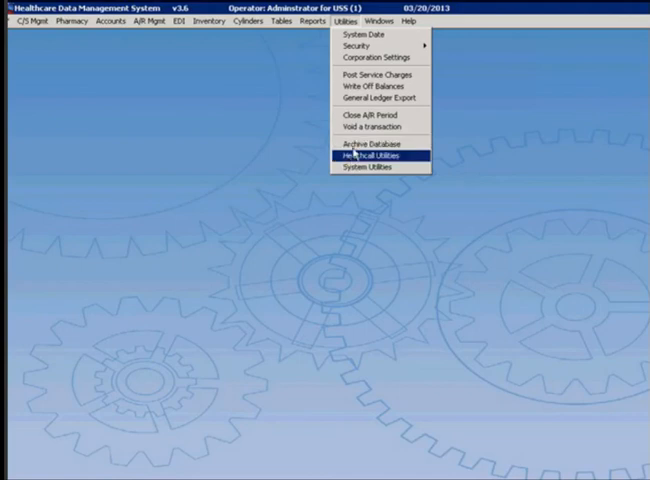
mouse_move(376, 57)
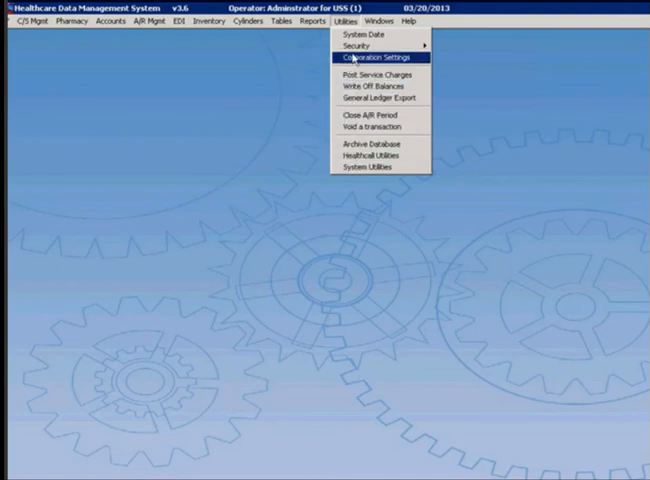
- Close the Utilities menu and bring up the Help menu
left_click(406, 21)
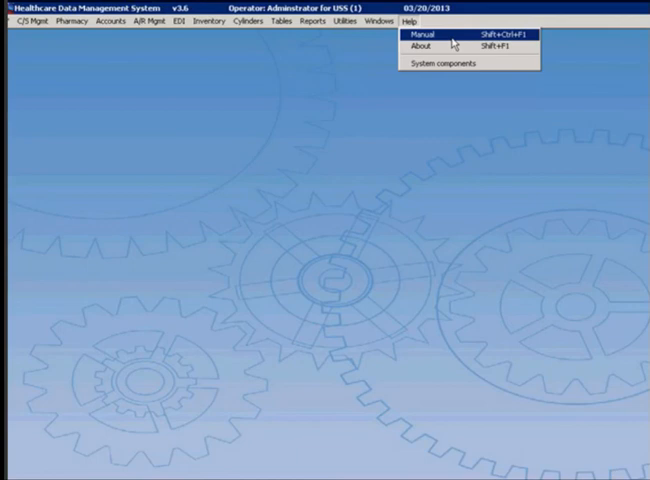
mouse_move(420, 48)
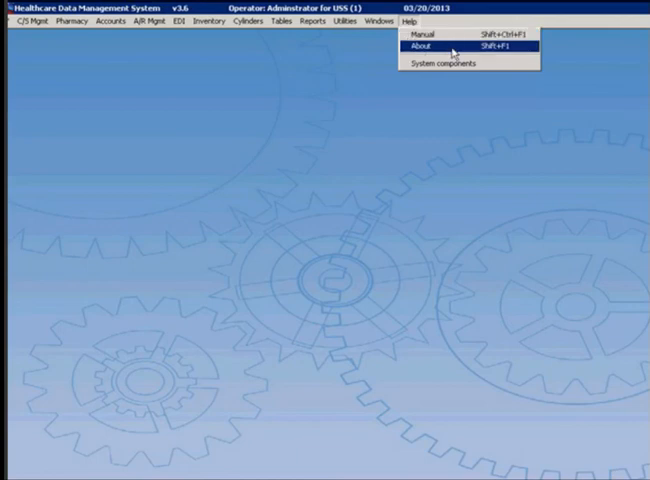
- Show About HDMS with version 3.6.0, 10 total licenses and 1 in use
left_click(424, 46)
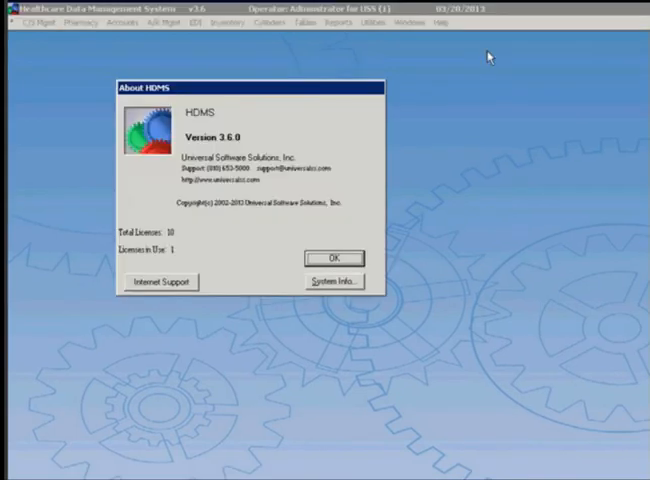
mouse_move(335, 127)
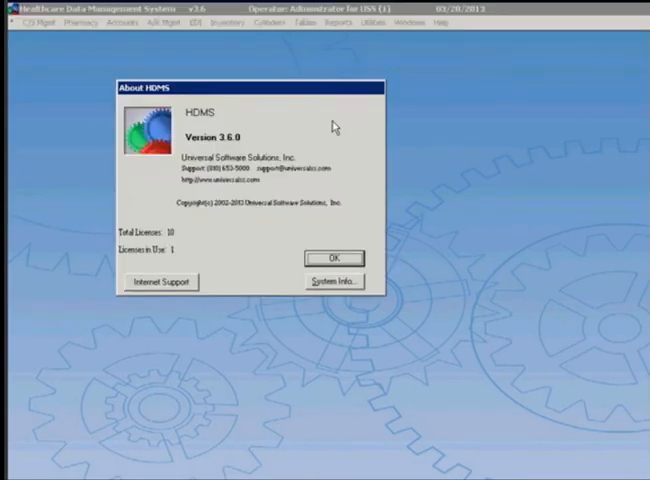
mouse_move(232, 157)
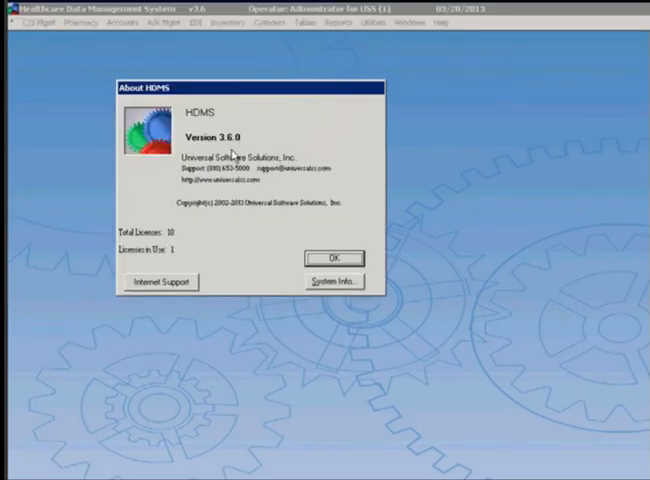